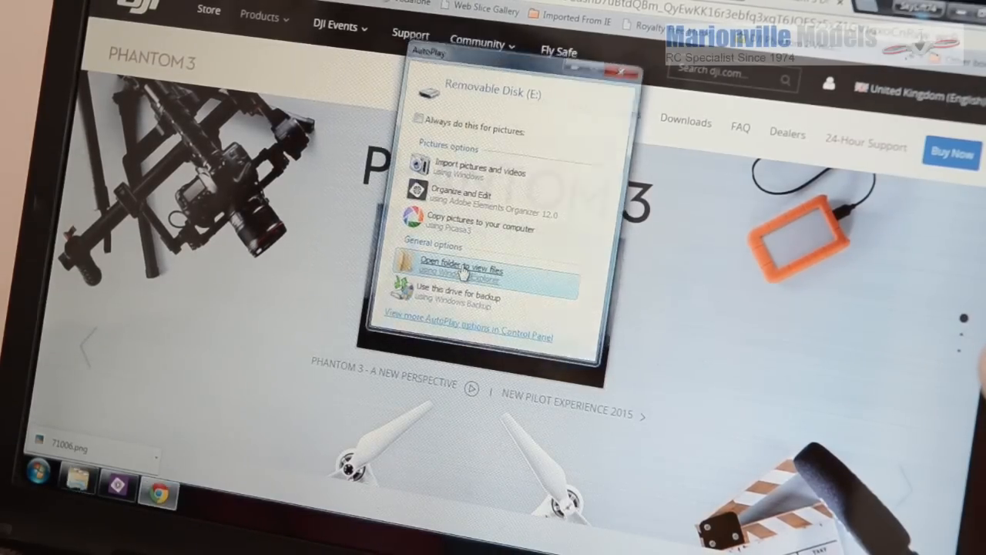
View the files on Removable Disk (E:) from the AutoPlay dialog, revealing the DCIM folder
{"action": "left_click", "coordinate": [460, 275]}
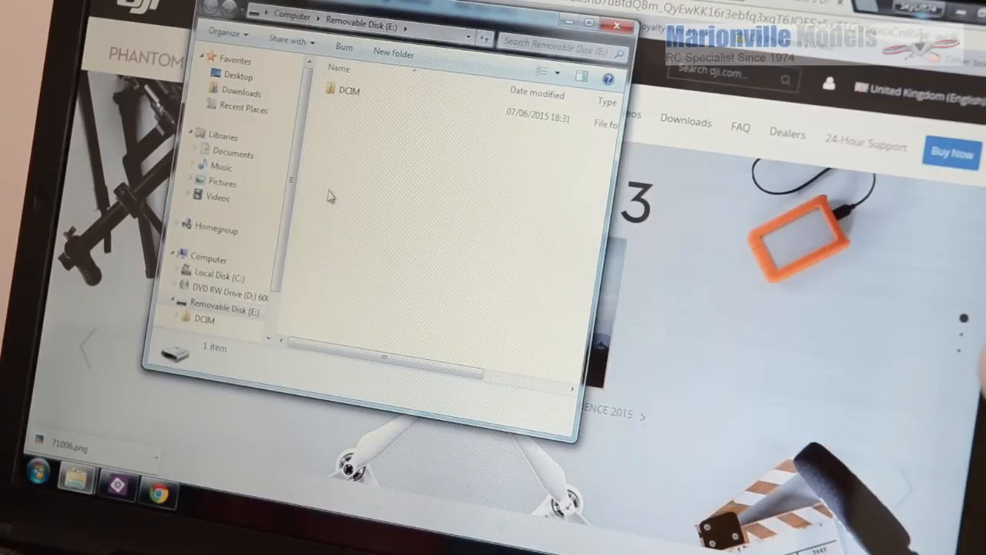
{"action": "mouse_move", "coordinate": [258, 202]}
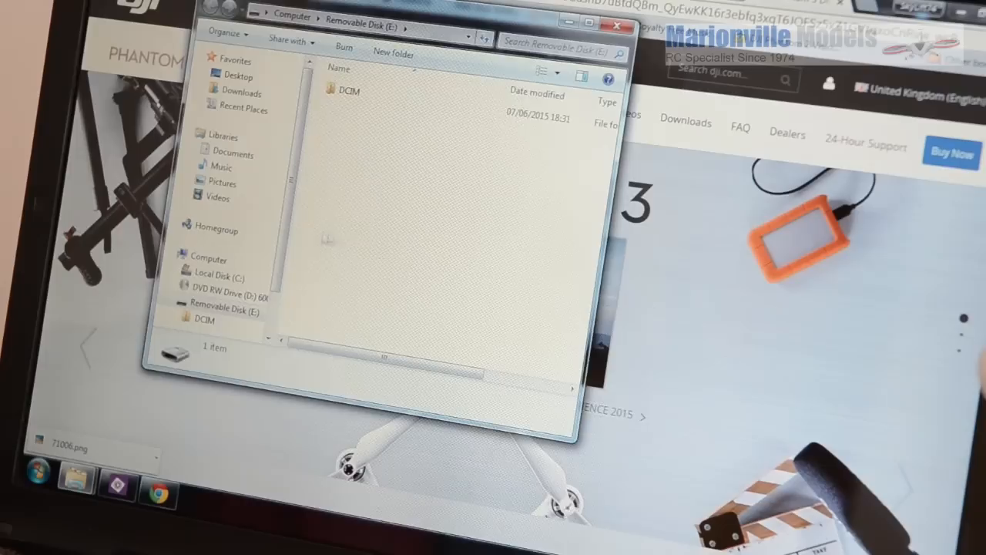
{"action": "mouse_move", "coordinate": [692, 130]}
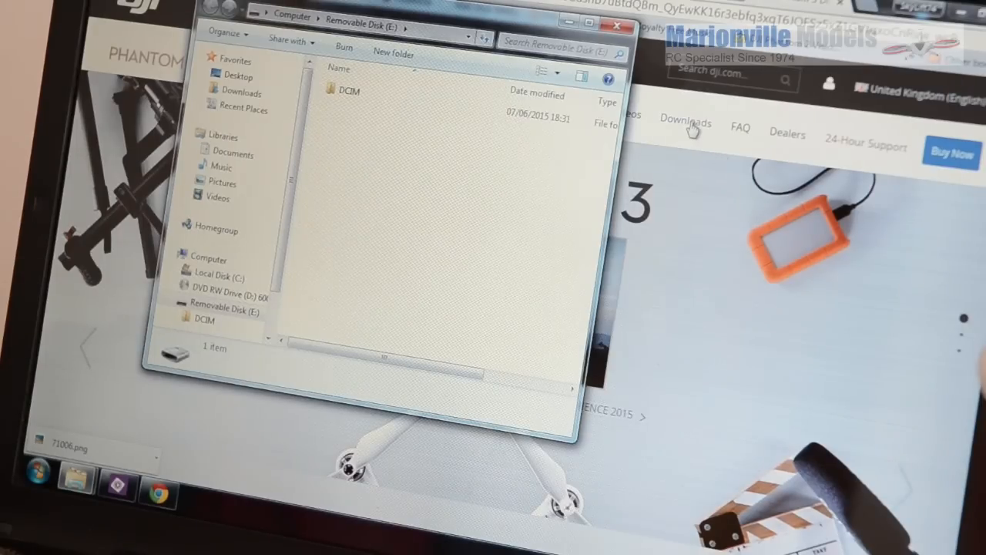
{"action": "mouse_move", "coordinate": [686, 123]}
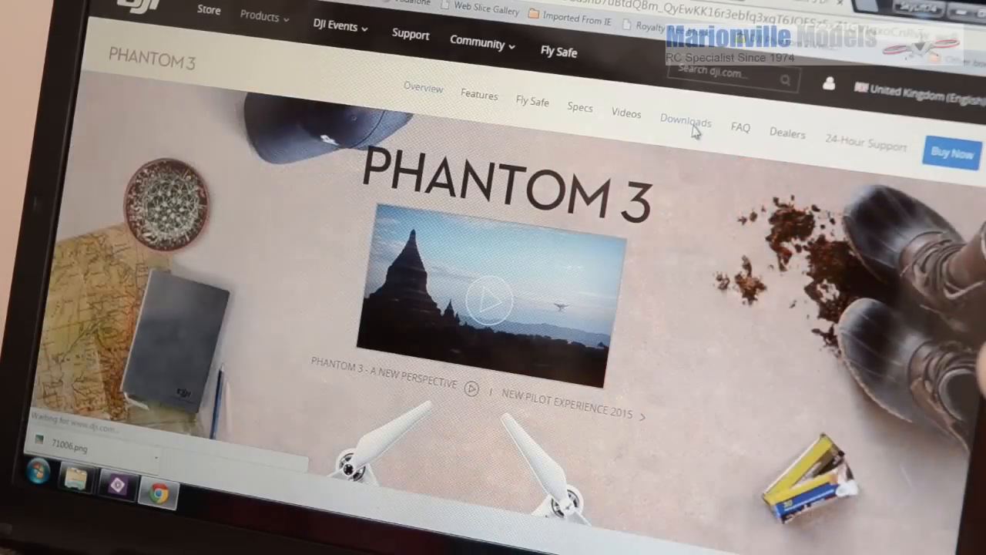
Download the Phantom 3 Advanced Firmware v1.2.8 ZIP from the Phantom 3 Downloads page
{"action": "left_click", "coordinate": [685, 123]}
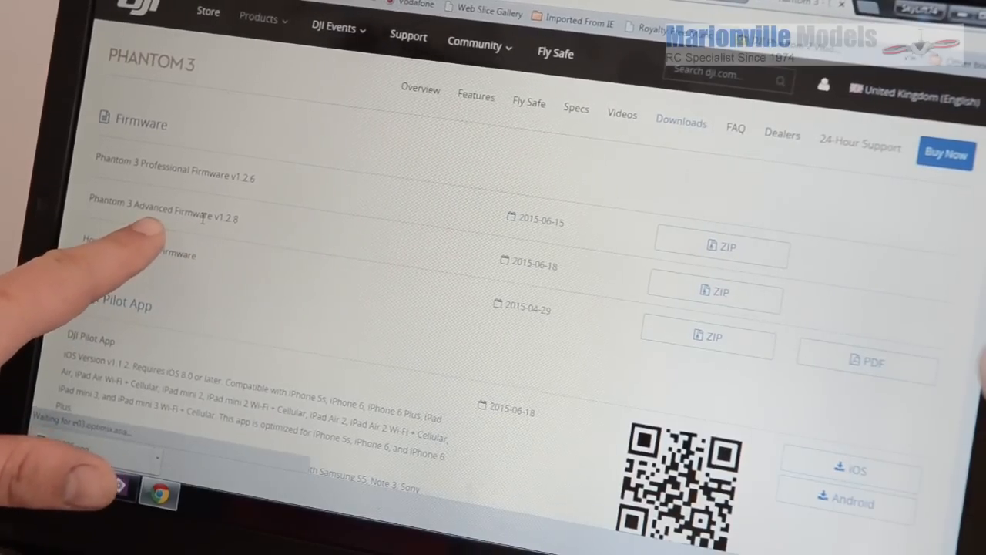
{"action": "left_click", "coordinate": [712, 292]}
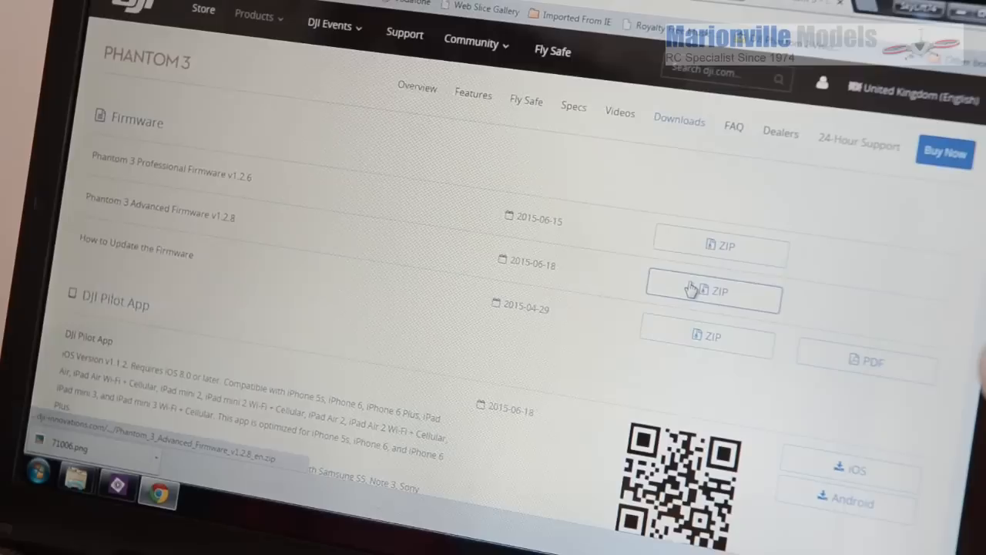
{"action": "left_click", "coordinate": [712, 291]}
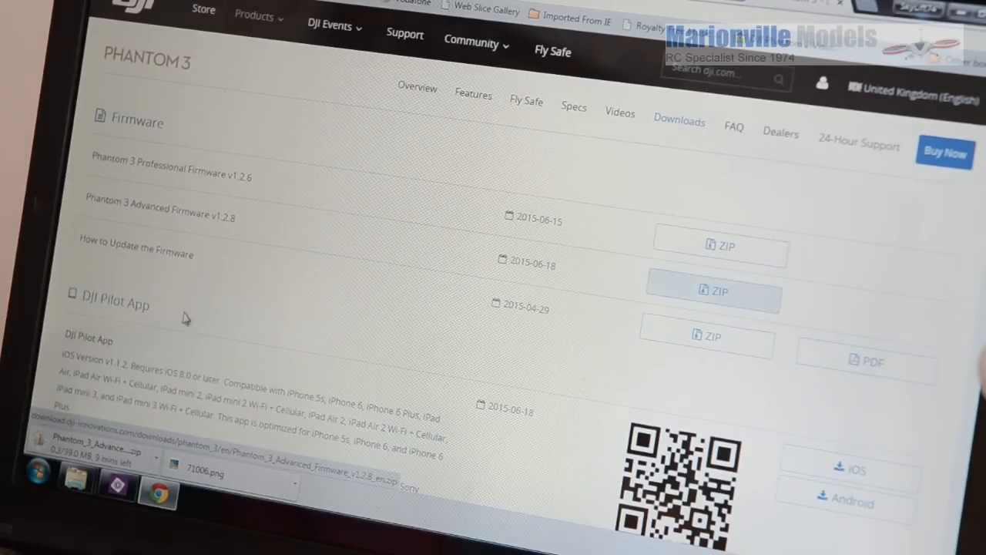
{"action": "mouse_move", "coordinate": [351, 341]}
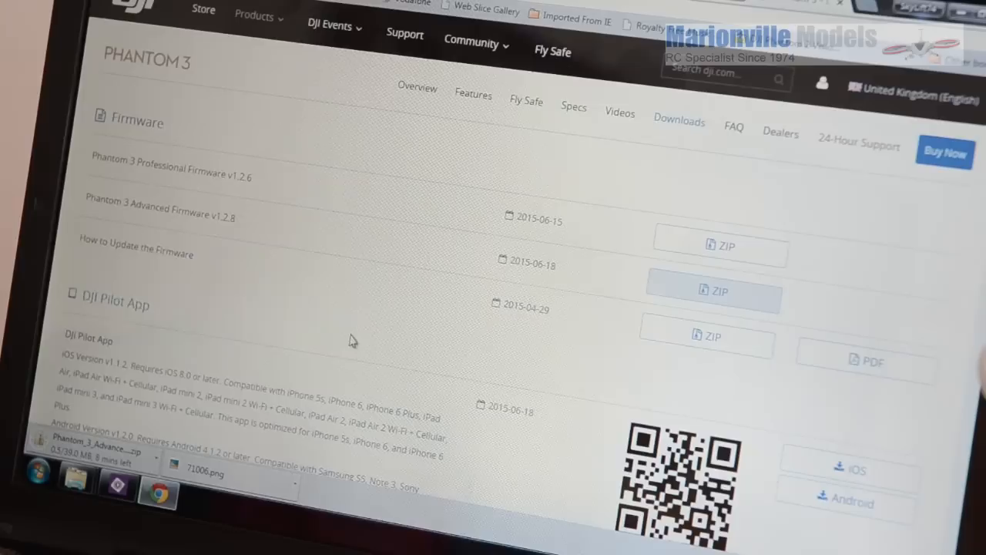
{"action": "mouse_move", "coordinate": [349, 327]}
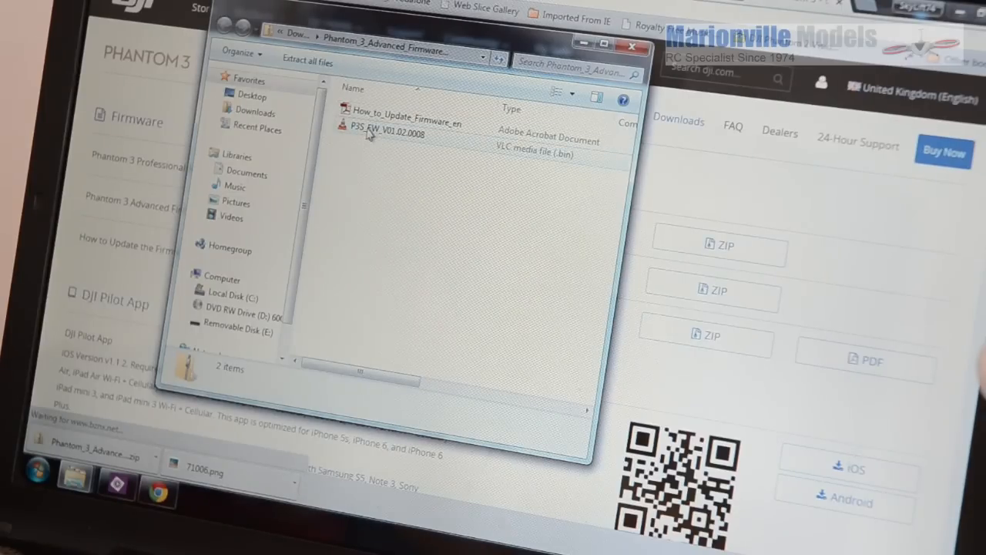
Extract the firmware zip into a Phantom_3_Advanced_Firmware folder in Downloads
{"action": "right_click", "coordinate": [385, 126]}
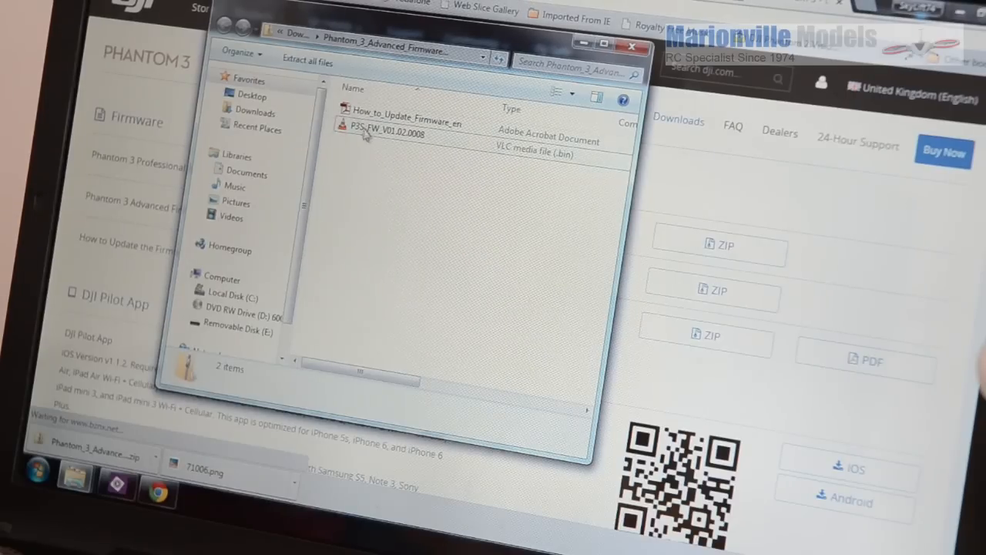
{"action": "left_click", "coordinate": [308, 62]}
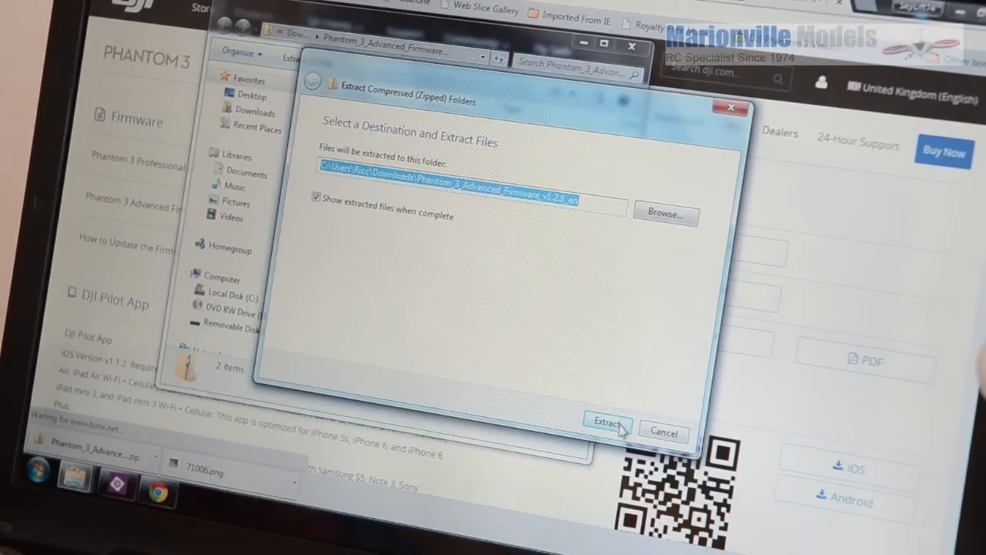
{"action": "left_click", "coordinate": [608, 422]}
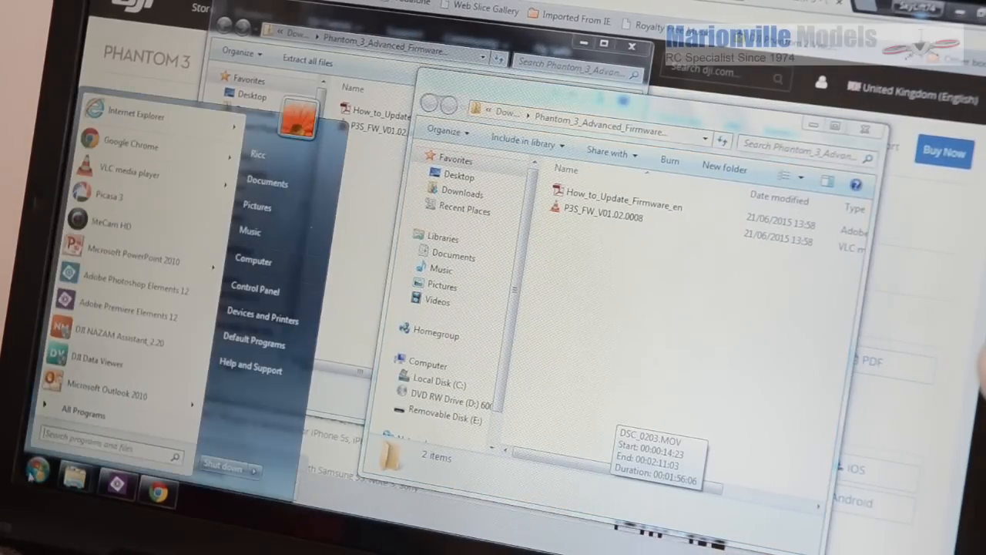
From Computer, view Removable Disk (E:) beside the extracted firmware folder
{"action": "left_click", "coordinate": [253, 259]}
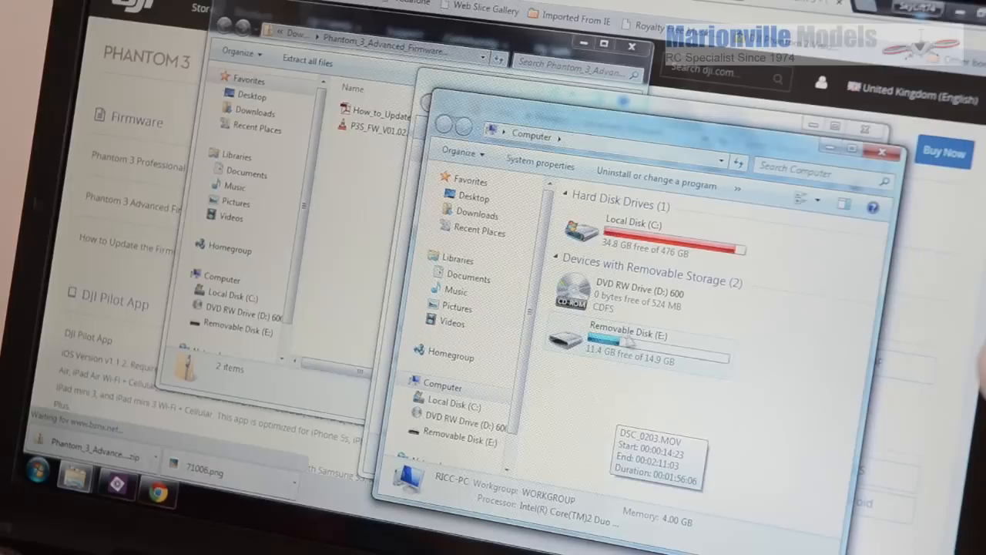
{"action": "mouse_move", "coordinate": [616, 351]}
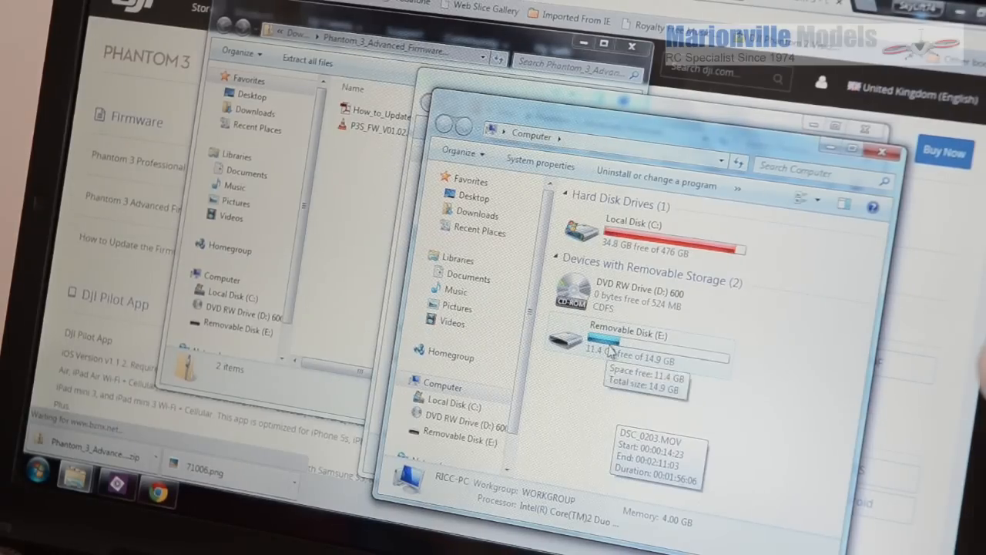
{"action": "double_click", "coordinate": [629, 342]}
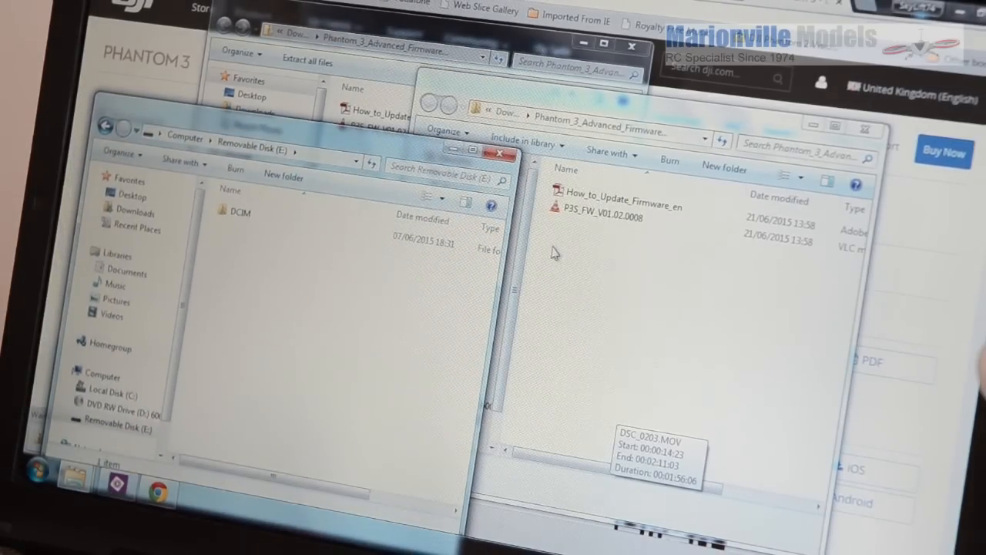
{"action": "mouse_move", "coordinate": [593, 217]}
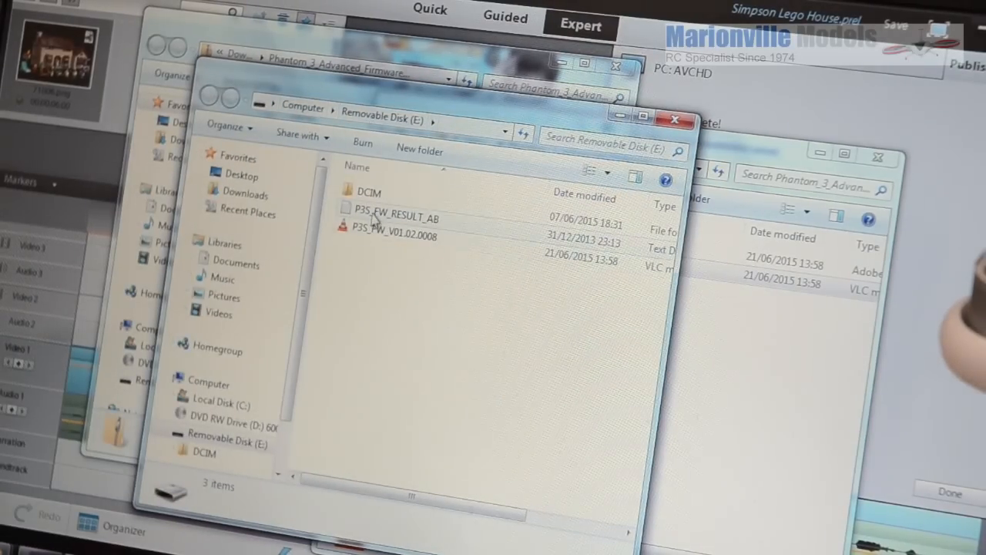
{"action": "mouse_move", "coordinate": [394, 234]}
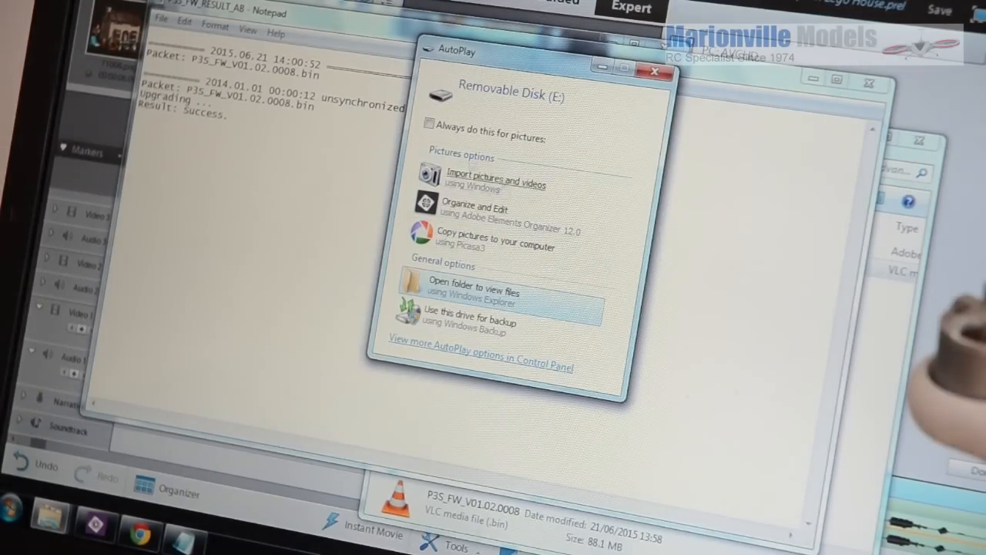
Browse the inserted card and read the P3_FW_GS_LOG update log
{"action": "left_click", "coordinate": [654, 72]}
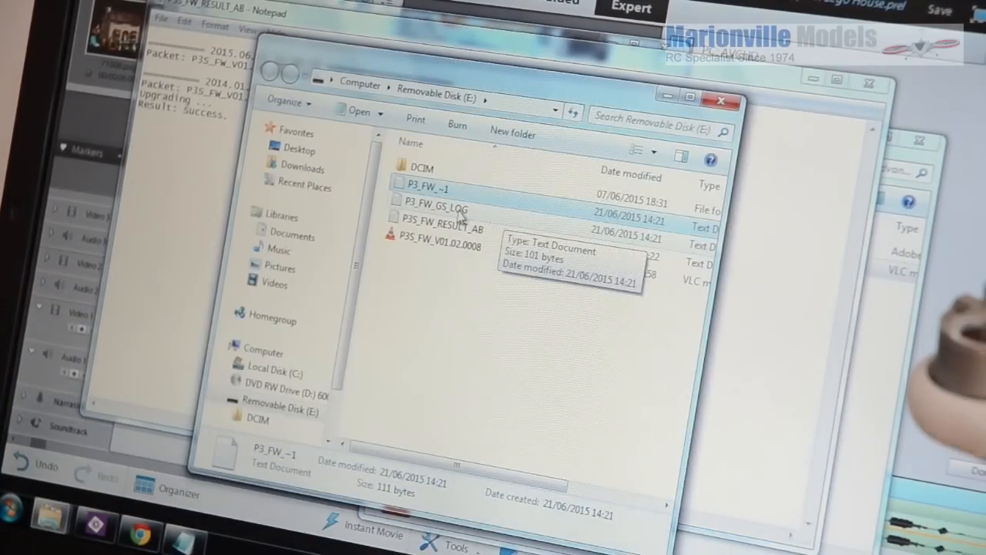
{"action": "double_click", "coordinate": [435, 208]}
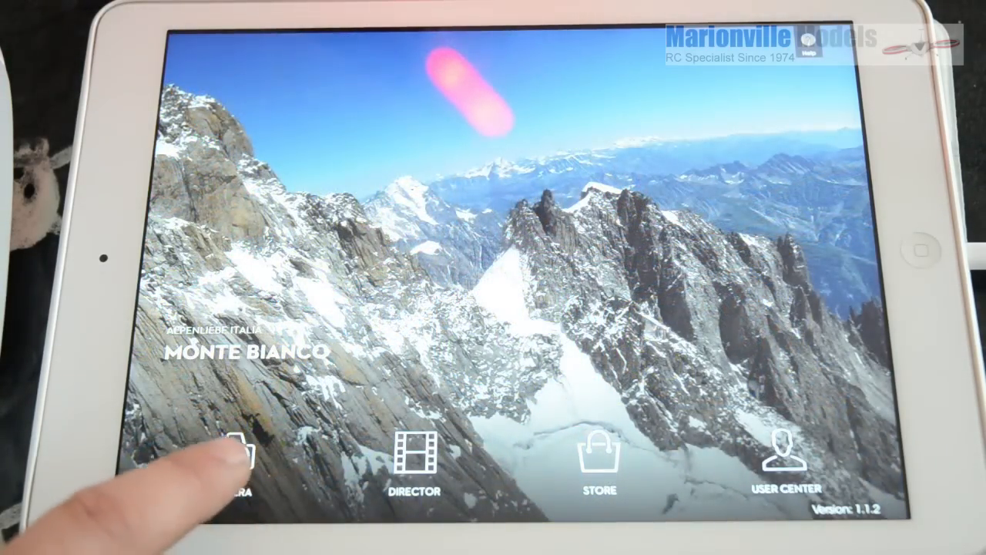
Enter the live camera view and check Overall Status in the Aircraft State panel
{"action": "left_click", "coordinate": [238, 455]}
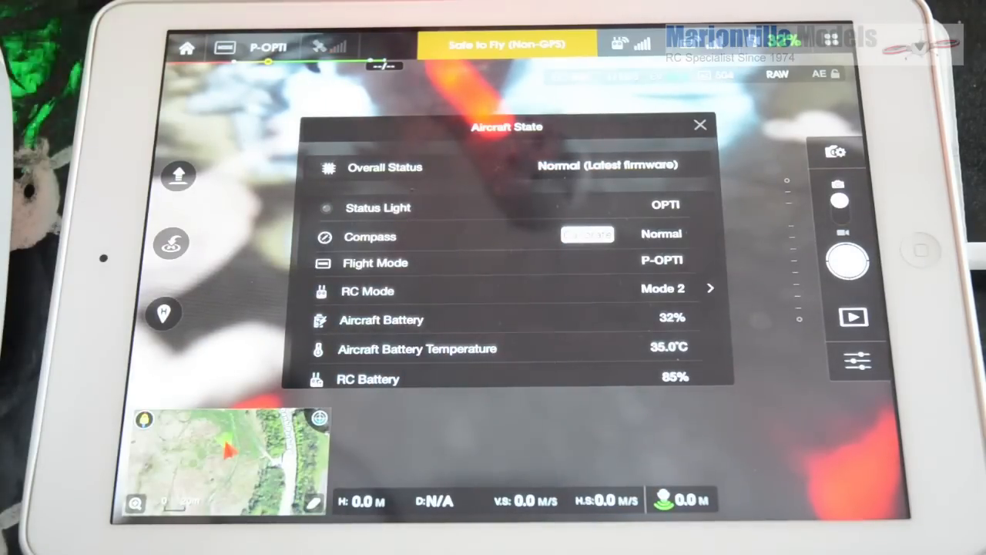
{"action": "left_click", "coordinate": [700, 123]}
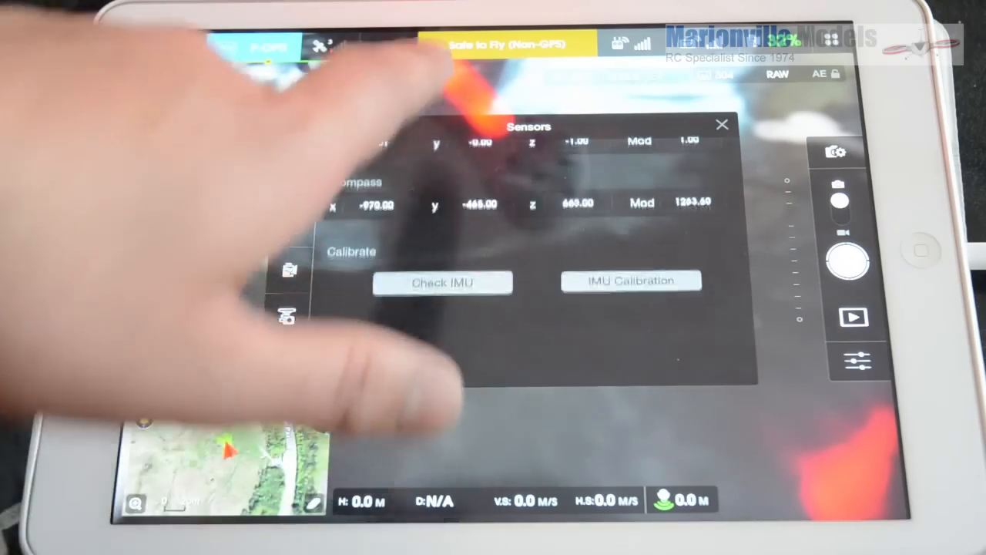
Run Check IMU from the Sensors panel and confirm the prompt to start checking
{"action": "left_click", "coordinate": [443, 282]}
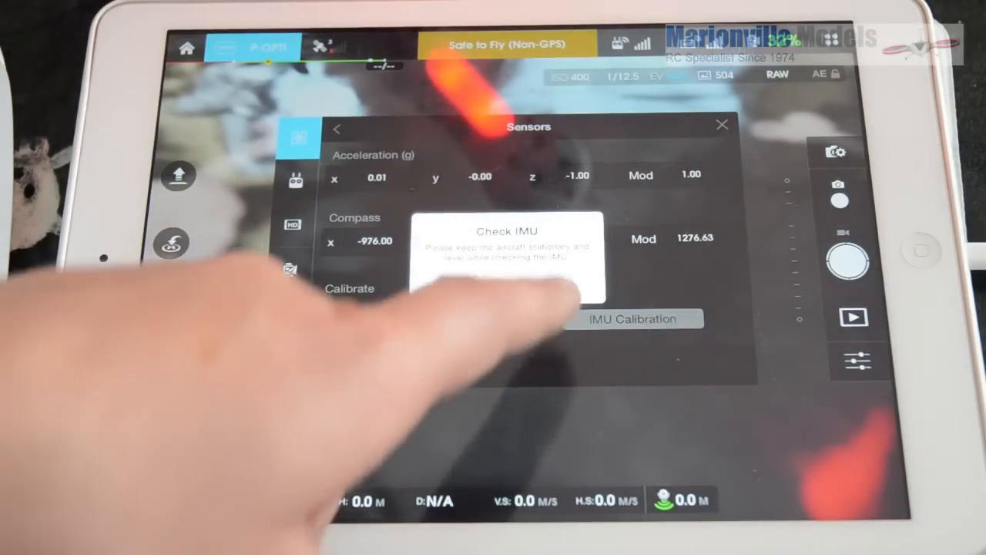
{"action": "left_click", "coordinate": [441, 319]}
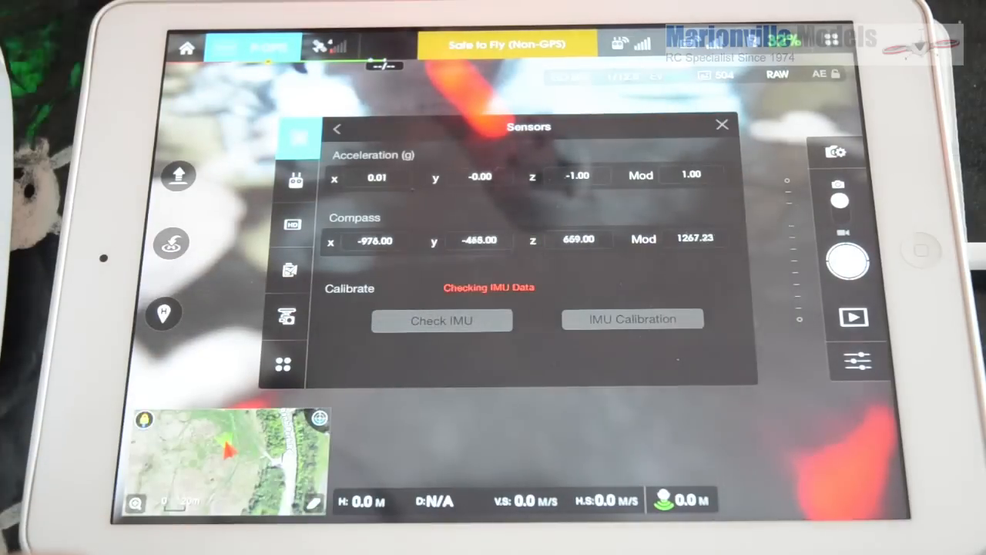
{"action": "left_click", "coordinate": [441, 319]}
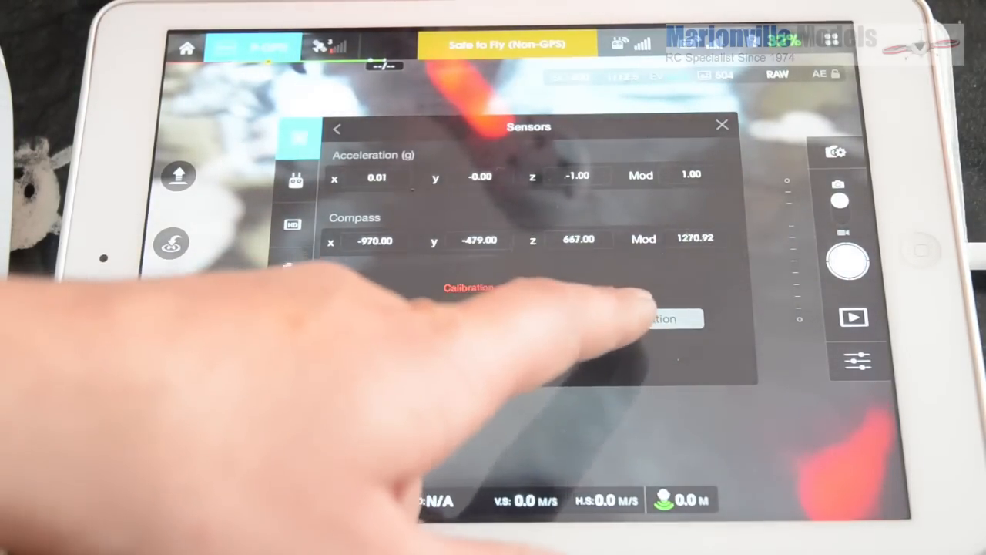
Start IMU Calibration from the Sensors panel and confirm with OK
{"action": "left_click", "coordinate": [655, 317]}
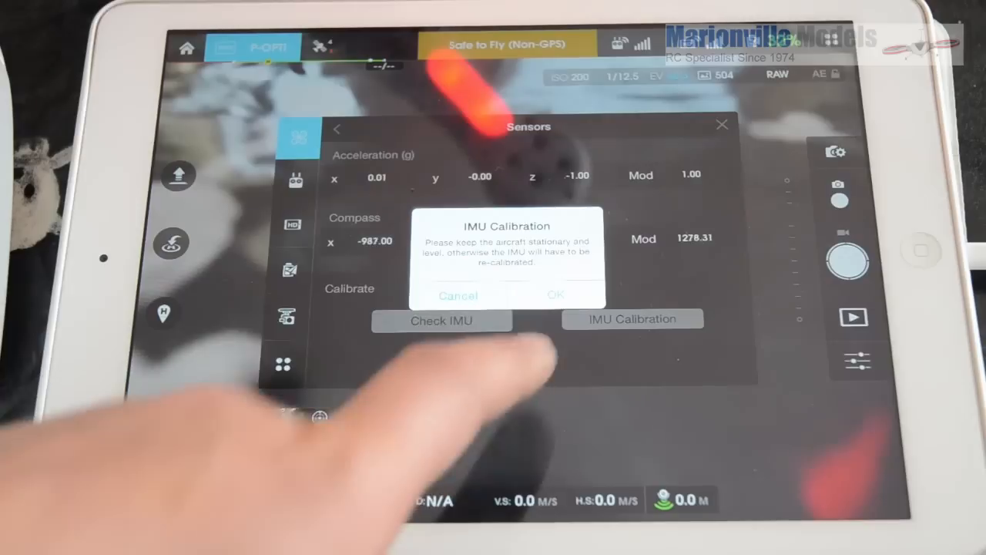
{"action": "left_click", "coordinate": [555, 296]}
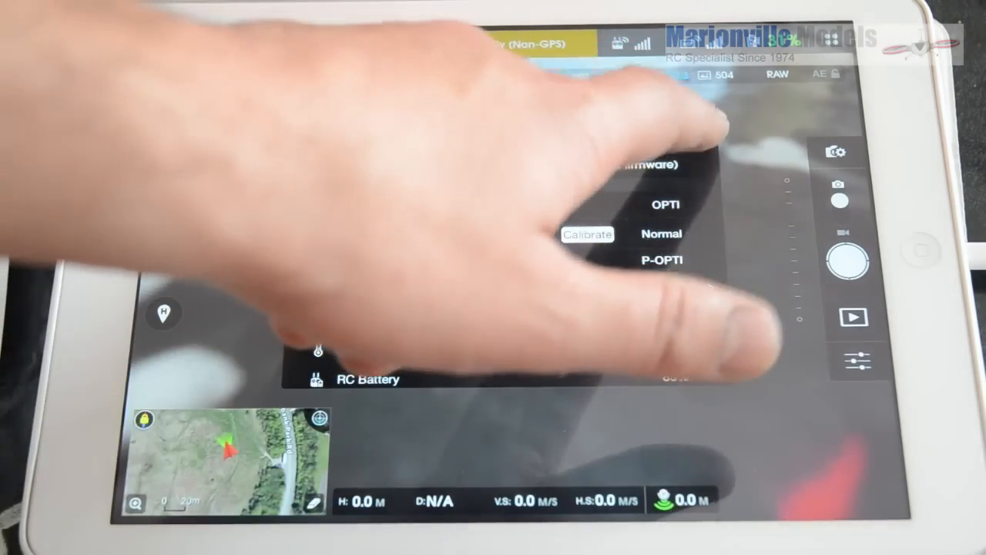
Dismiss the aircraft status overview, returning to the live camera view
{"action": "left_click", "coordinate": [659, 259]}
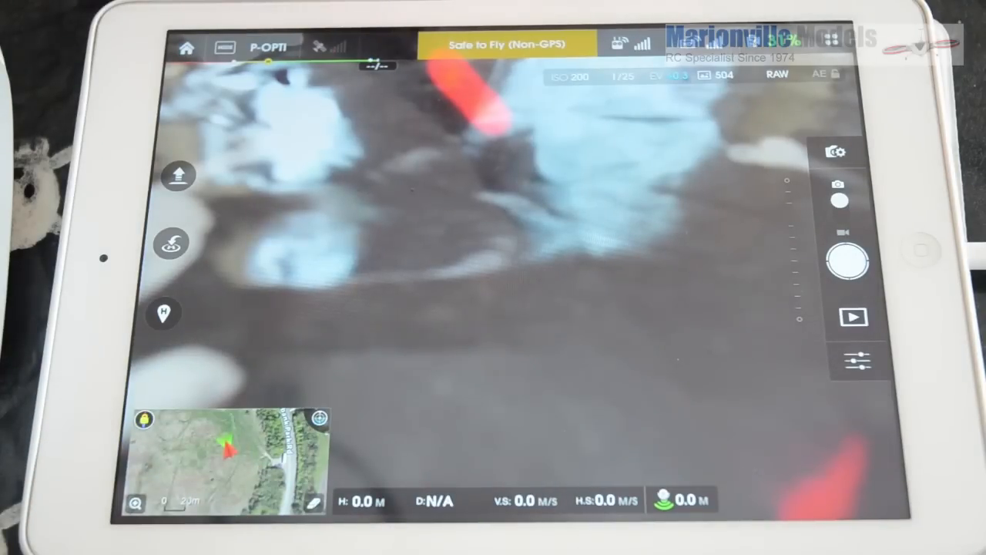